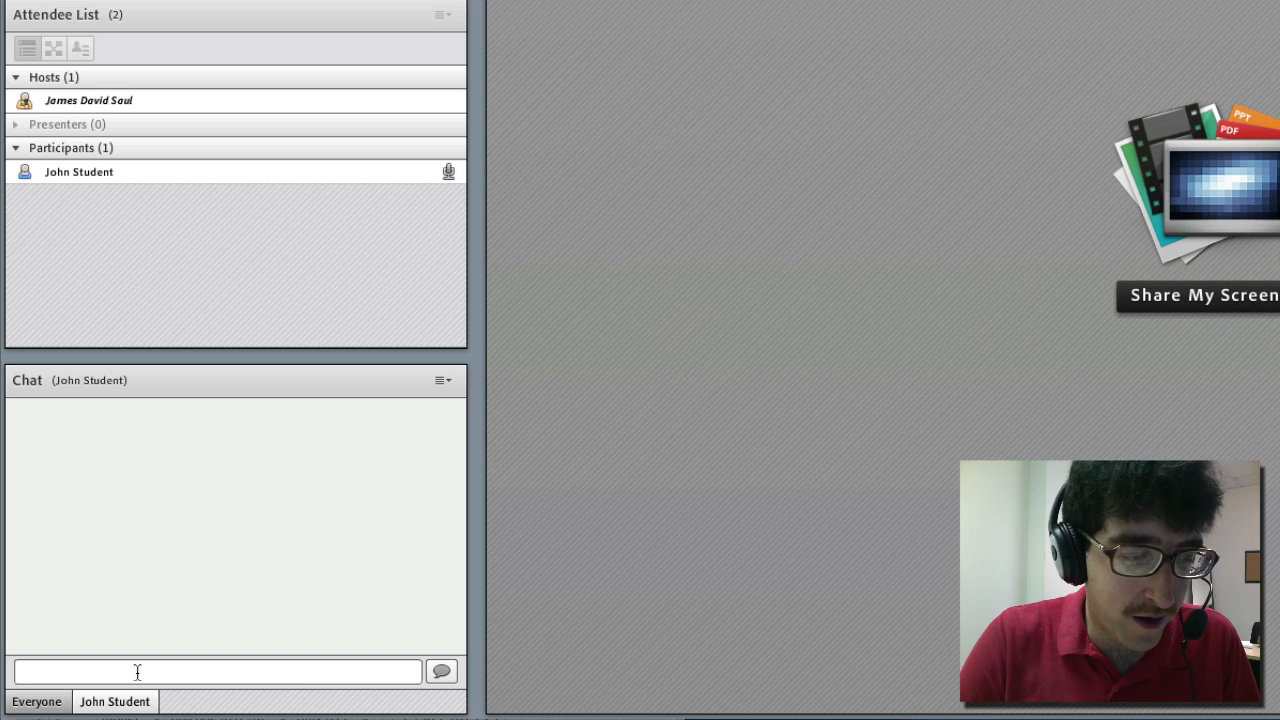
Step: Send the private message "chats are done in tabs!" to John Student
text(chats)
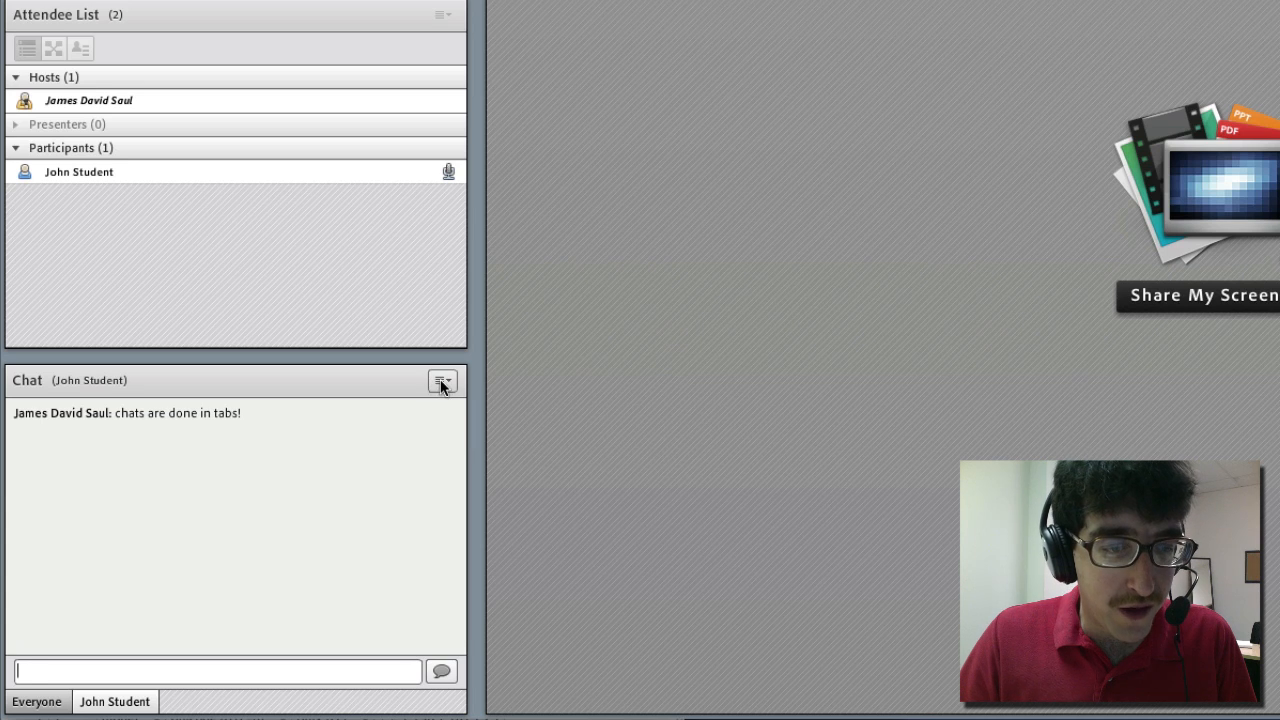
Step: Start a separate Hosts chat and send "Hey hosts!" there
click(442, 380)
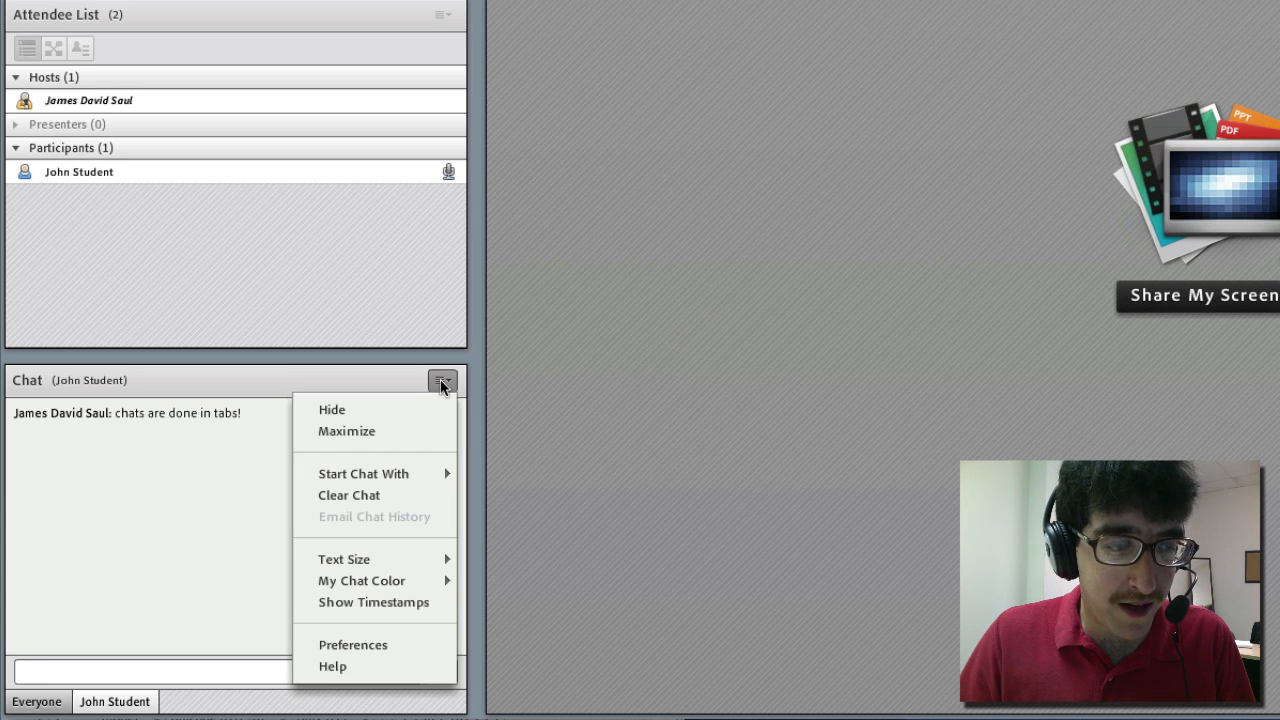
mouse_move(408, 472)
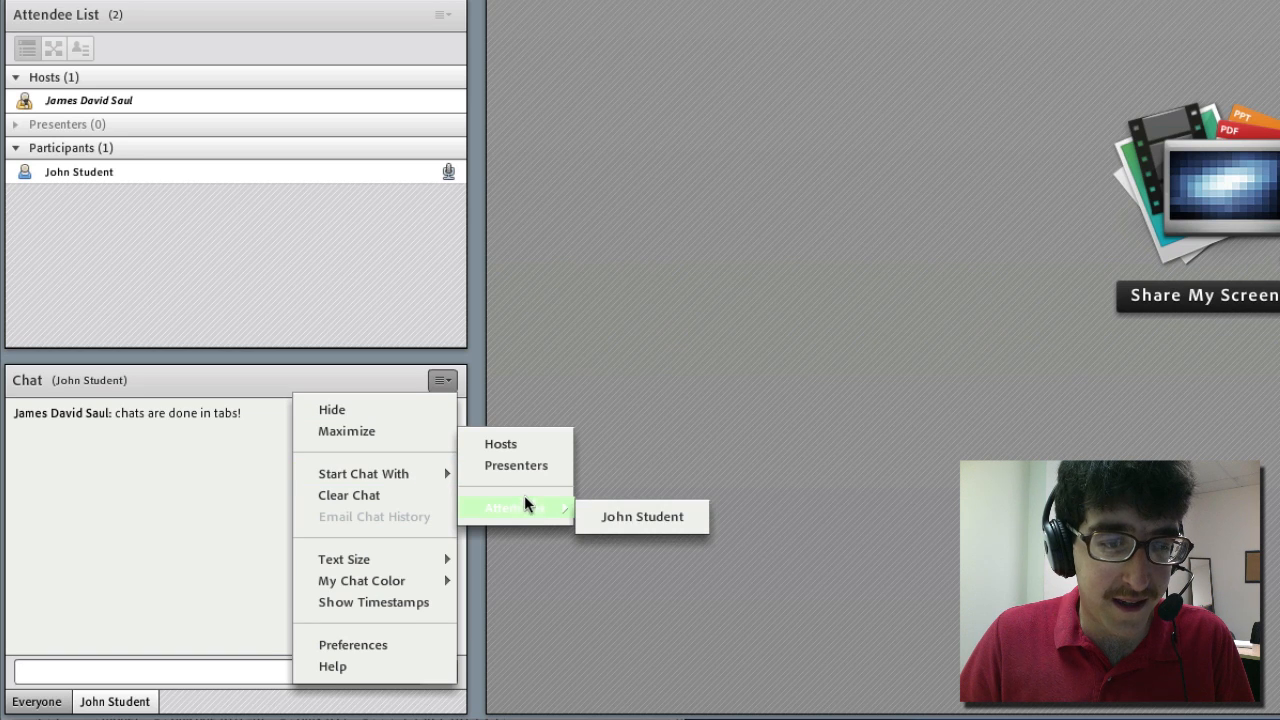
click(500, 444)
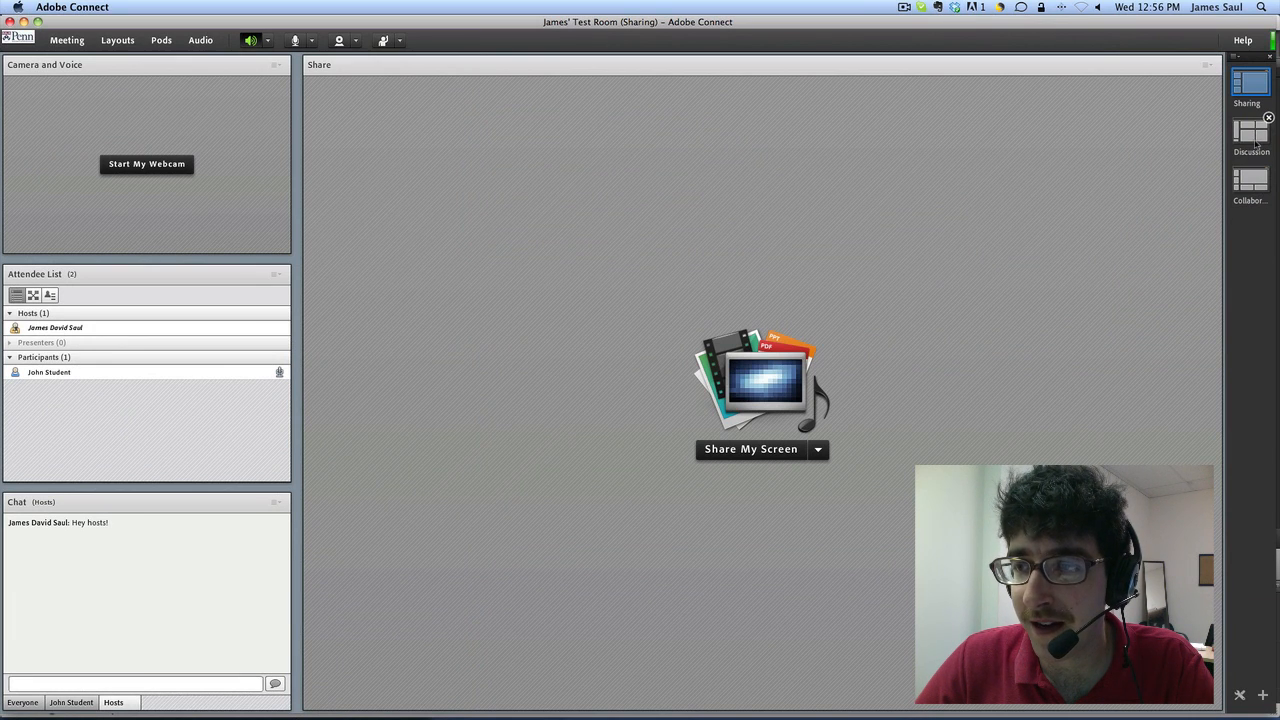
click(1252, 136)
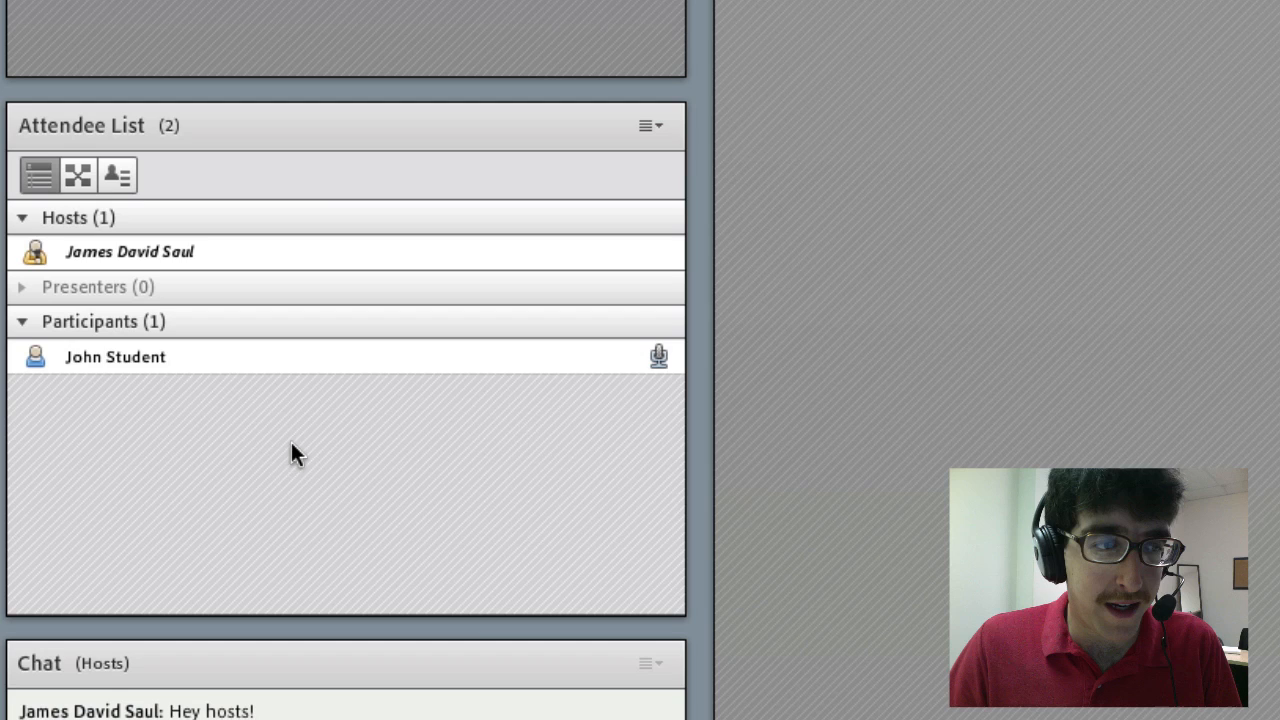
mouse_move(76, 176)
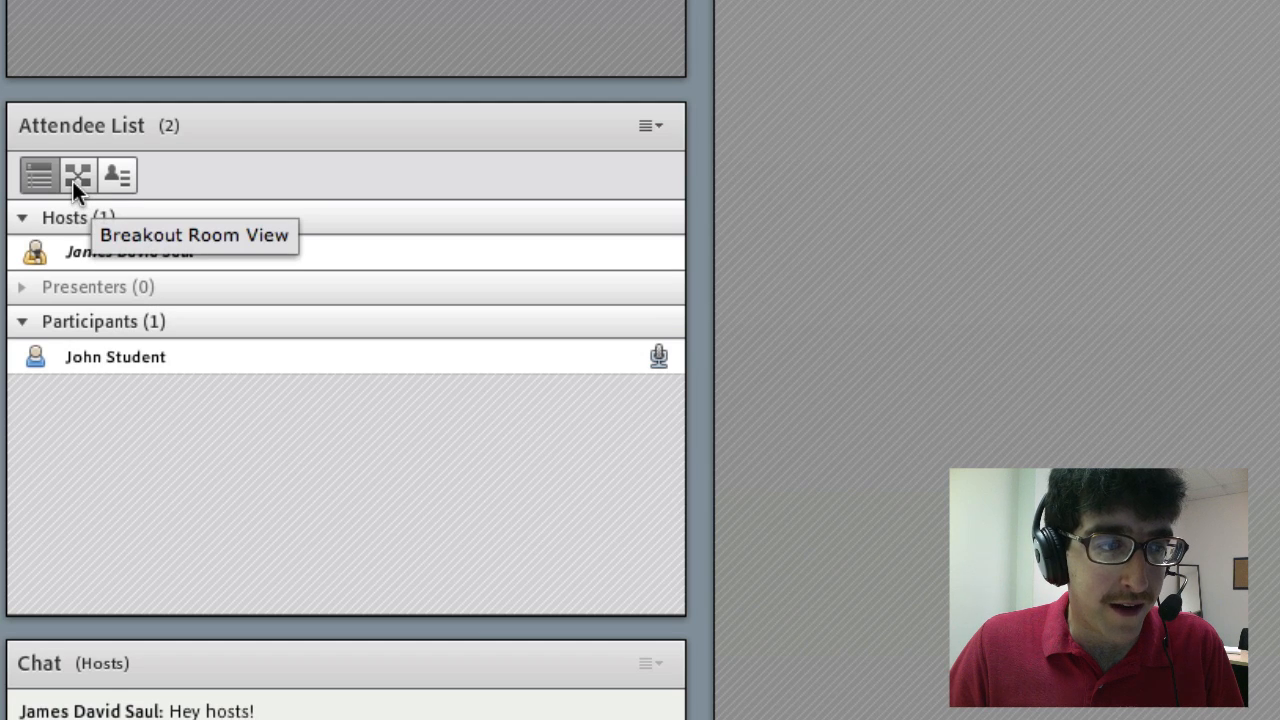
Step: Switch to Breakout Room View and assign John Student to Breakout 1
click(76, 176)
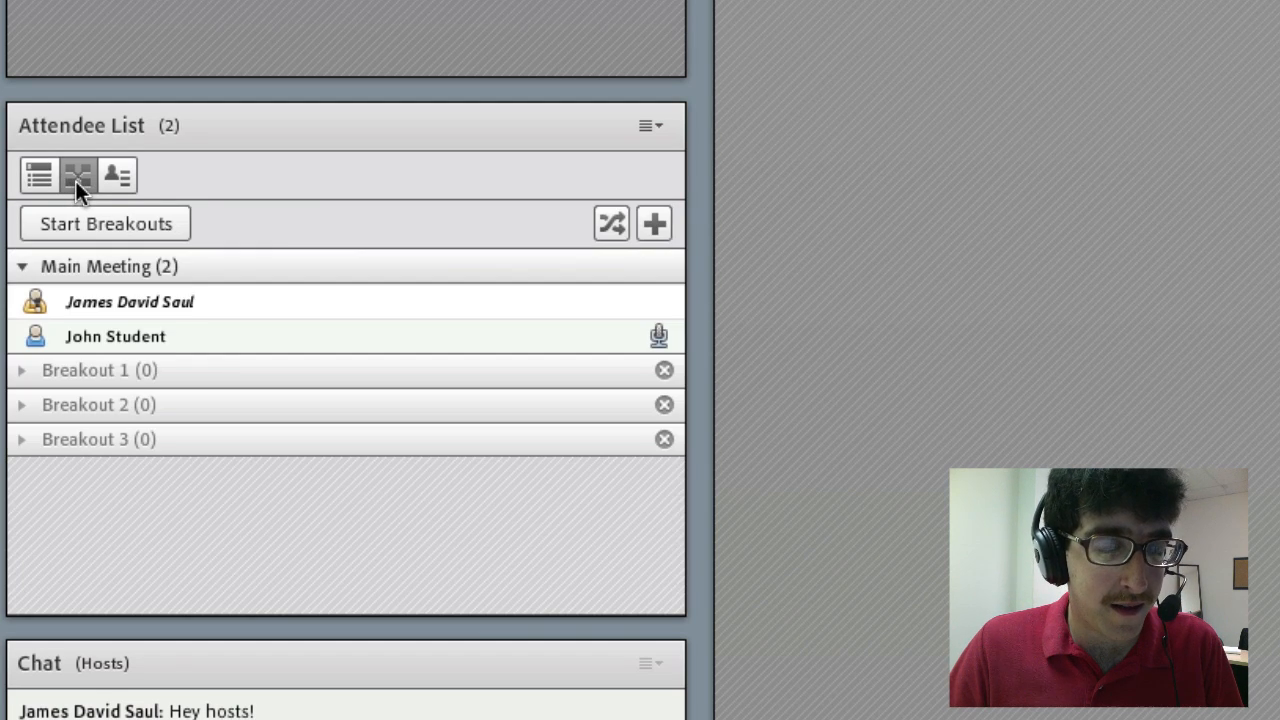
click(116, 336)
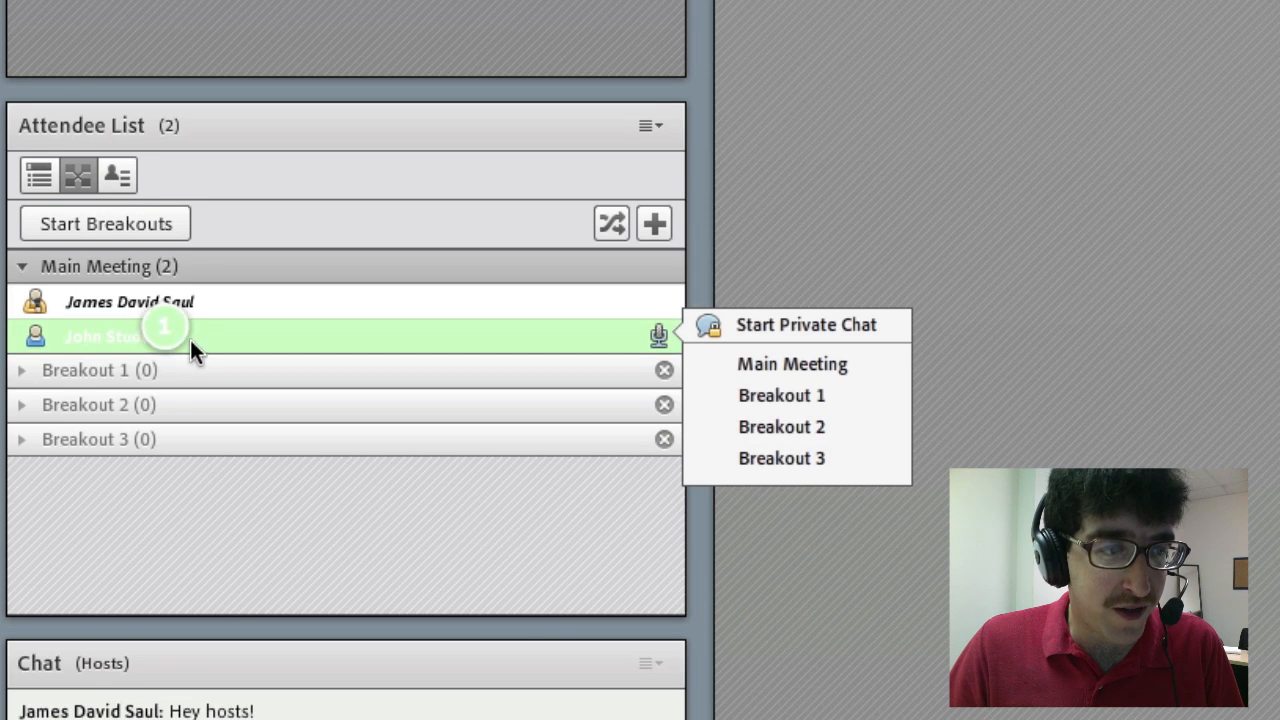
click(780, 396)
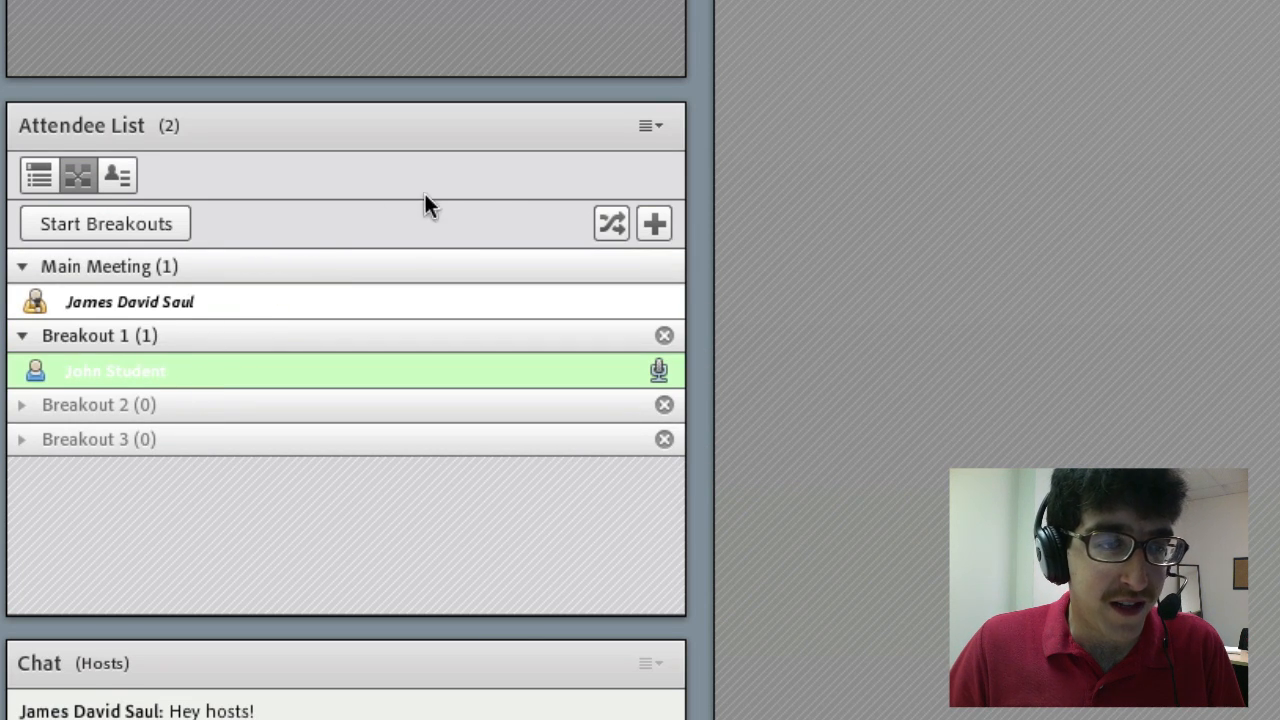
mouse_move(612, 224)
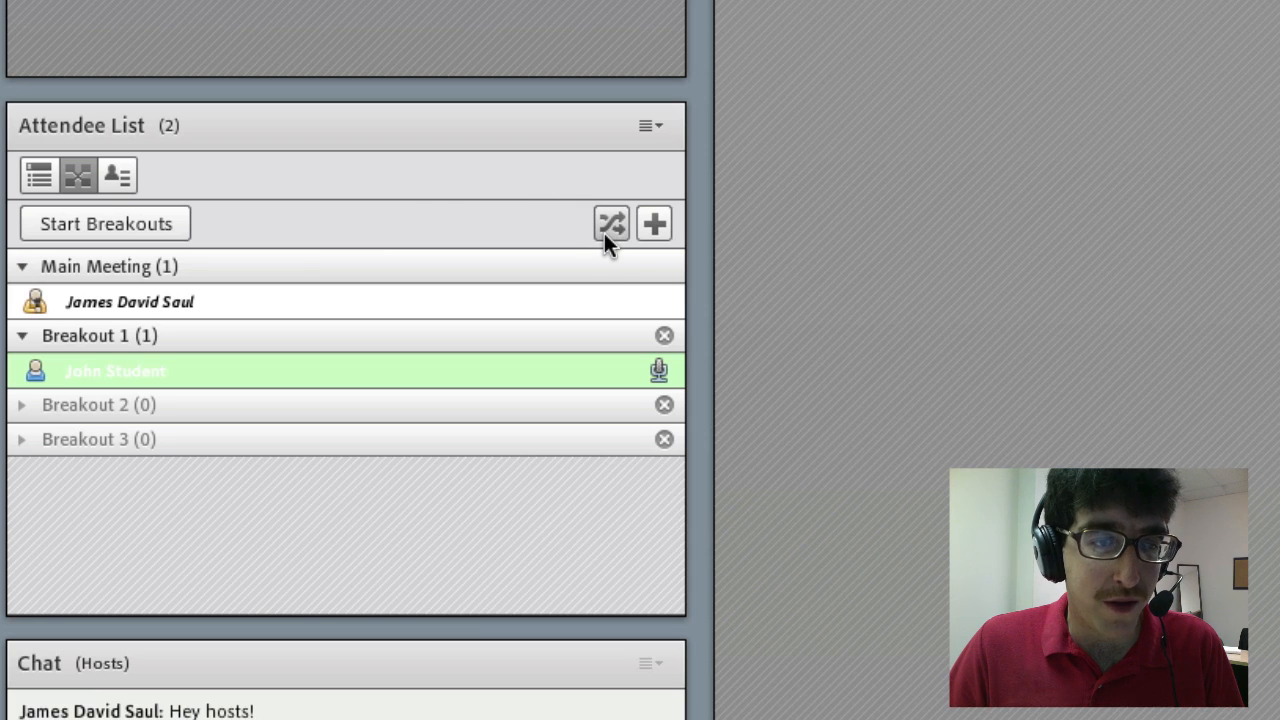
mouse_move(648, 250)
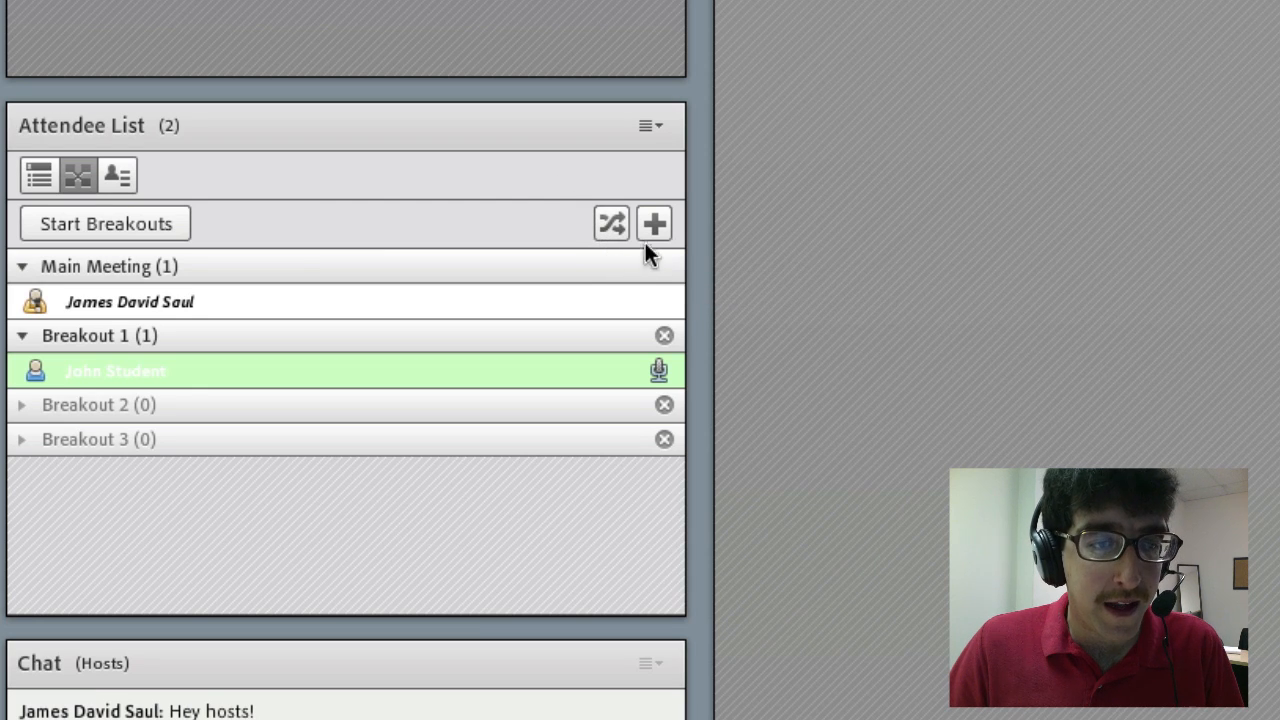
Step: Add a fourth breakout room, then remove Breakout 4 again to leave three rooms
click(654, 224)
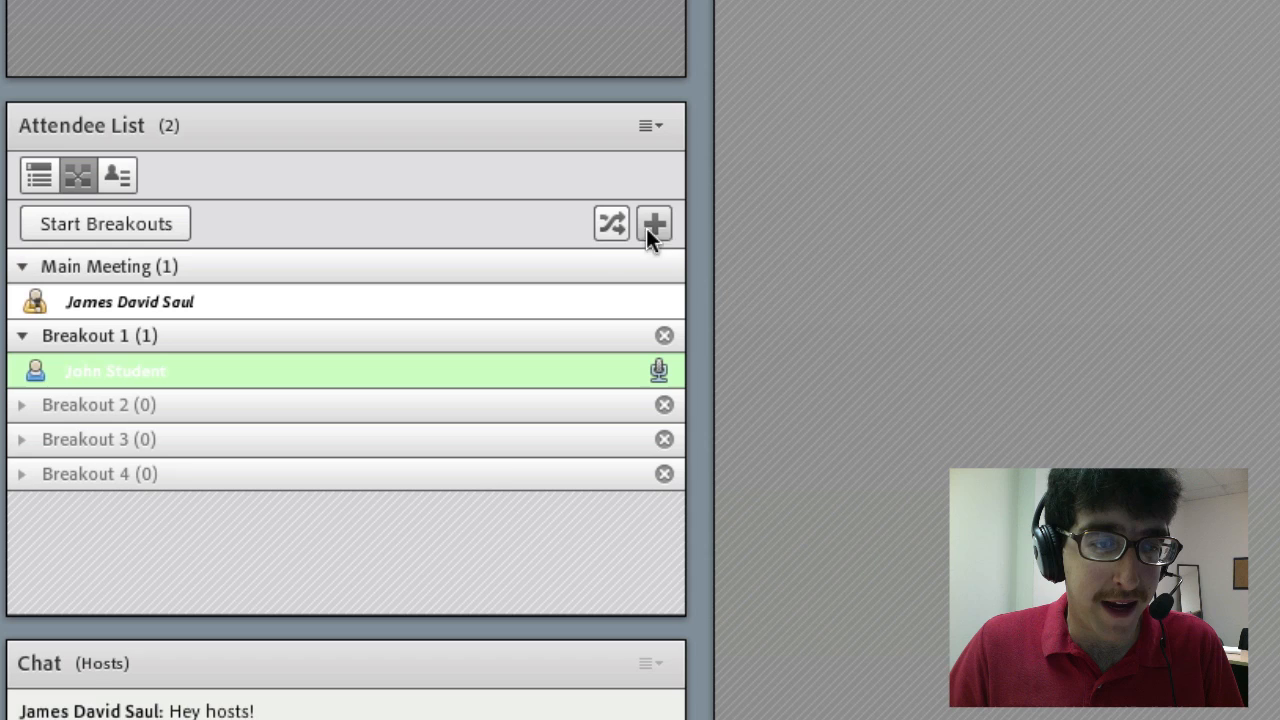
mouse_move(668, 478)
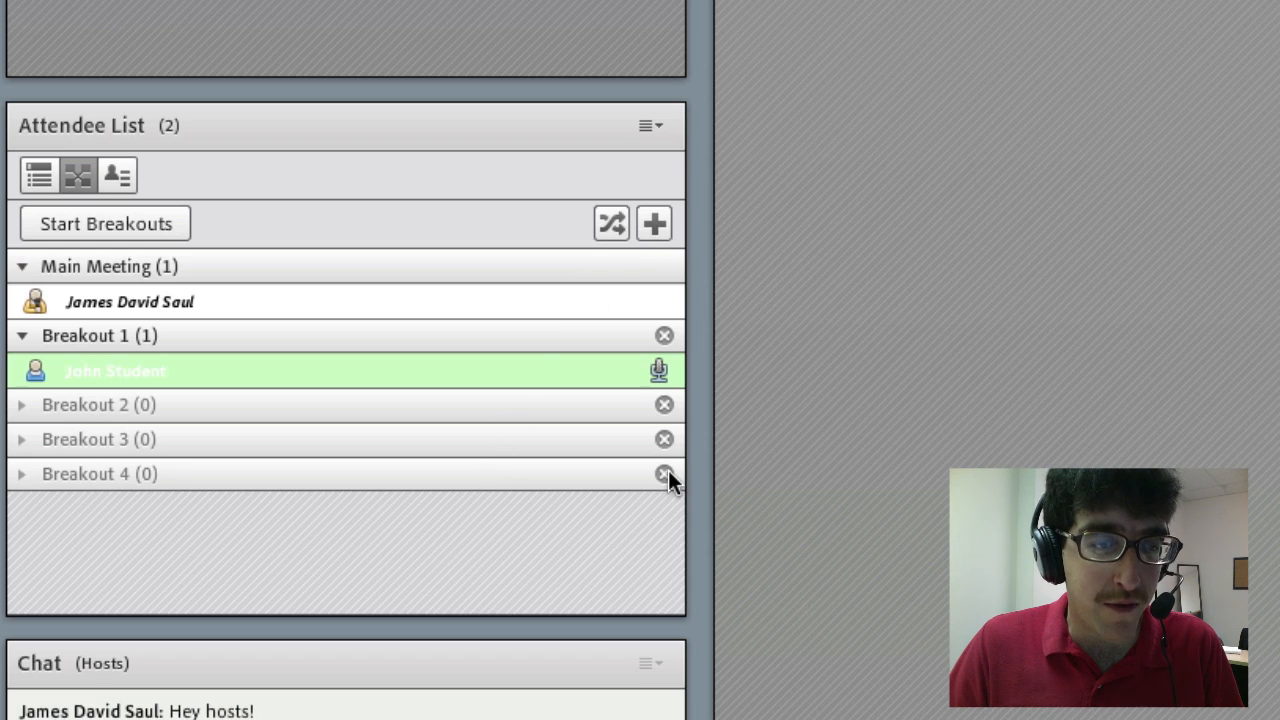
click(664, 472)
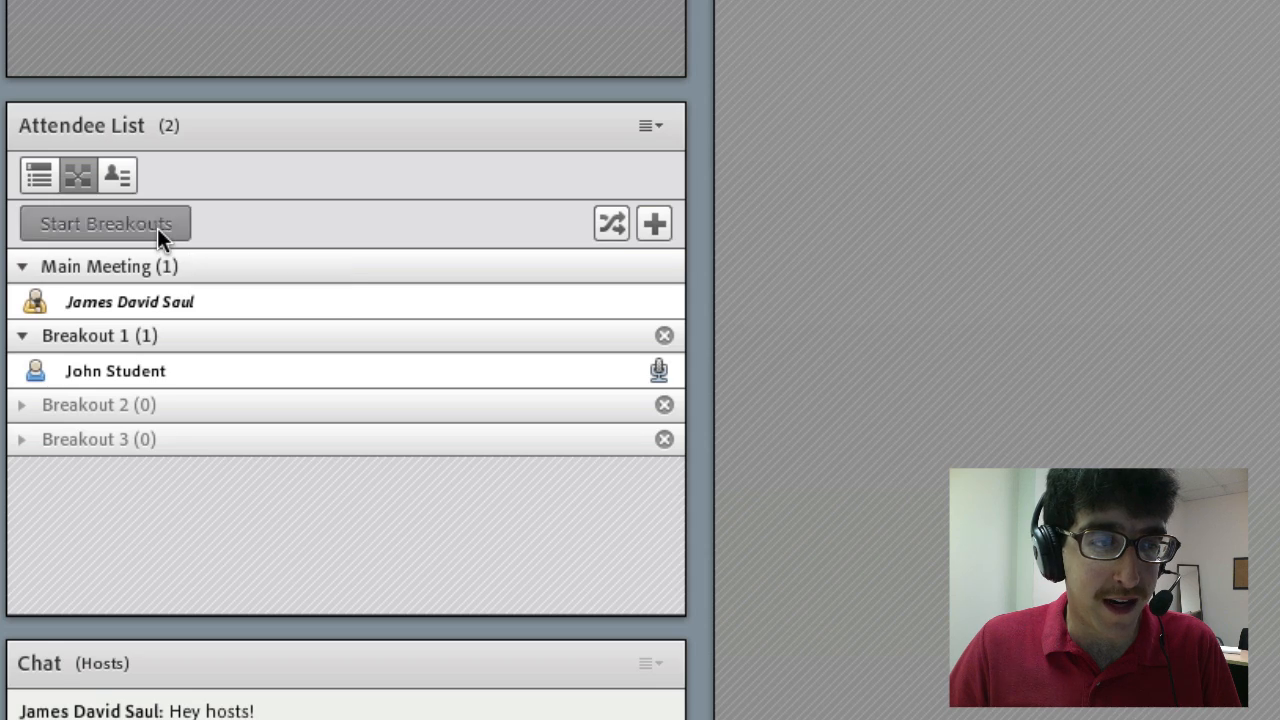
Step: Start the breakout sessions, use the host's room menu, and end breakouts
click(104, 224)
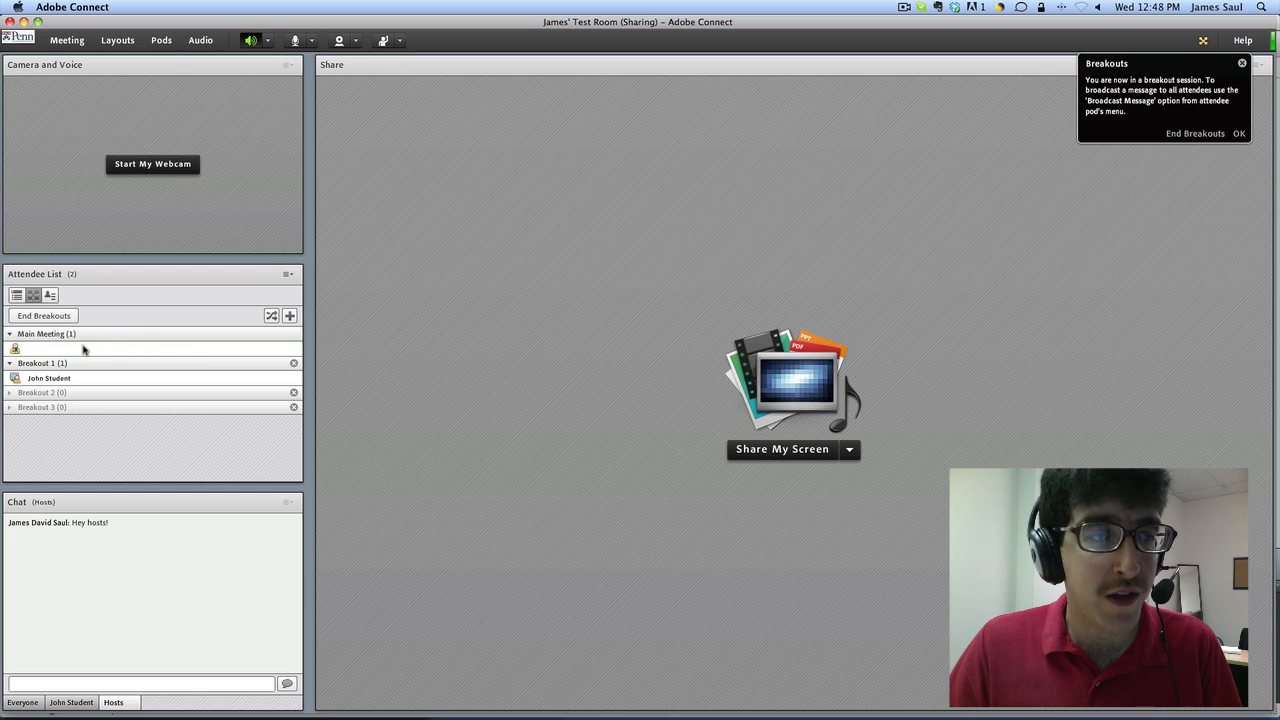
click(40, 348)
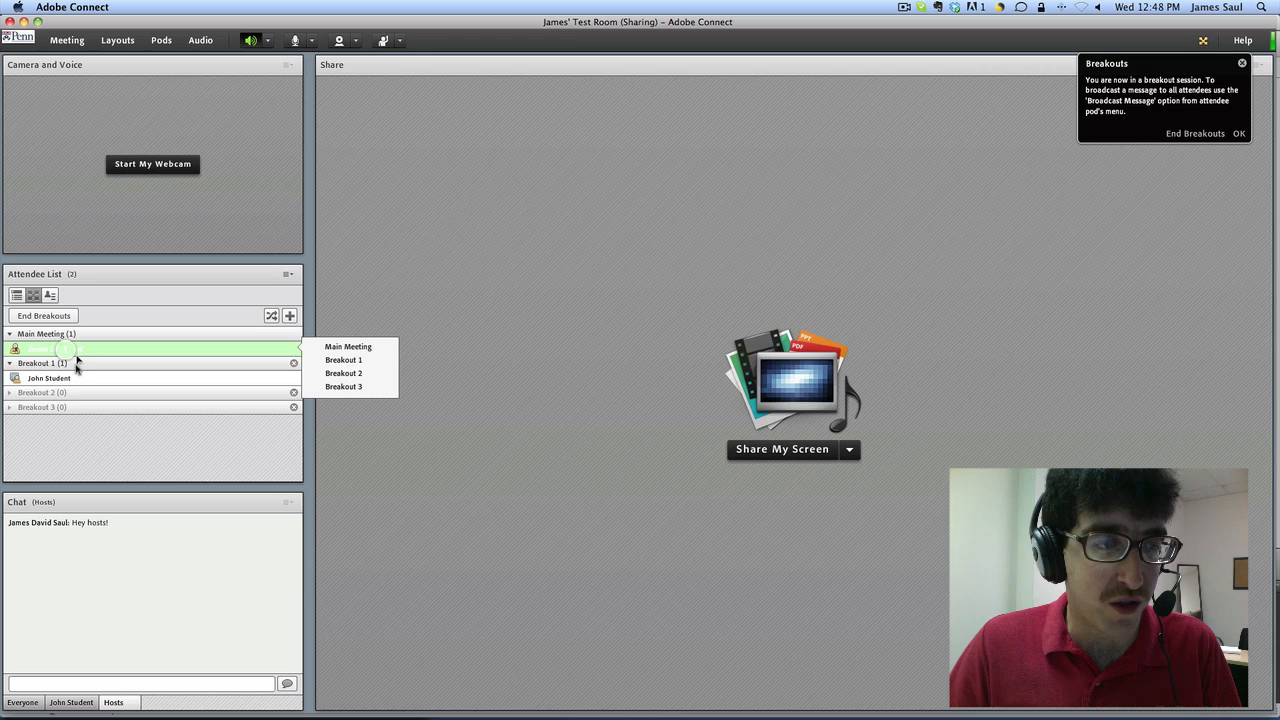
click(344, 374)
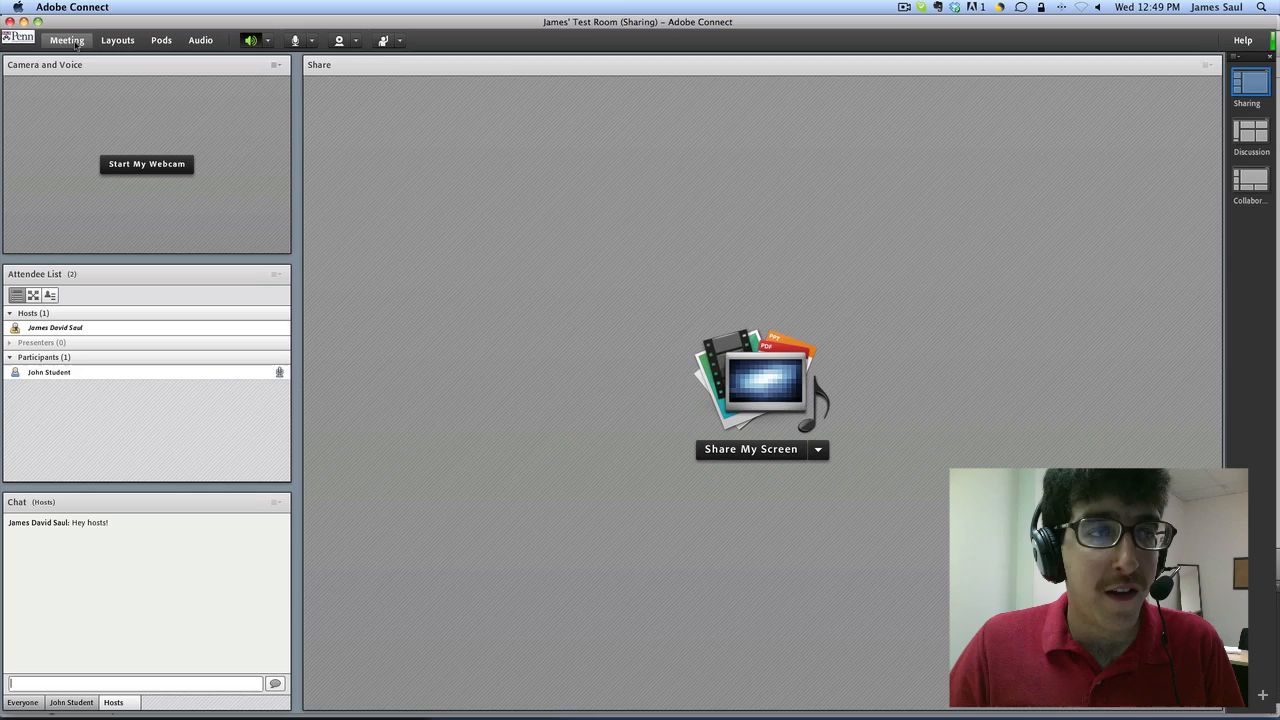
Step: Show the Meeting menu with its information, preferences, recording and end-meeting choices
click(66, 40)
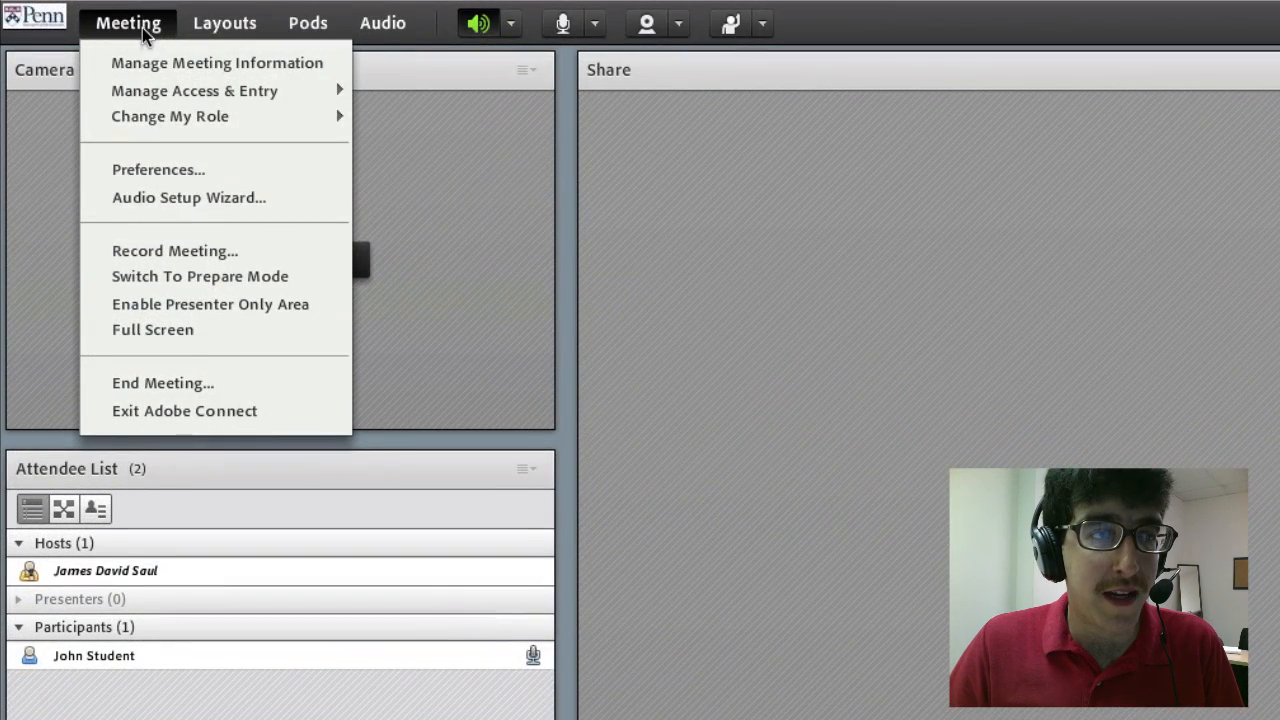
mouse_move(188, 198)
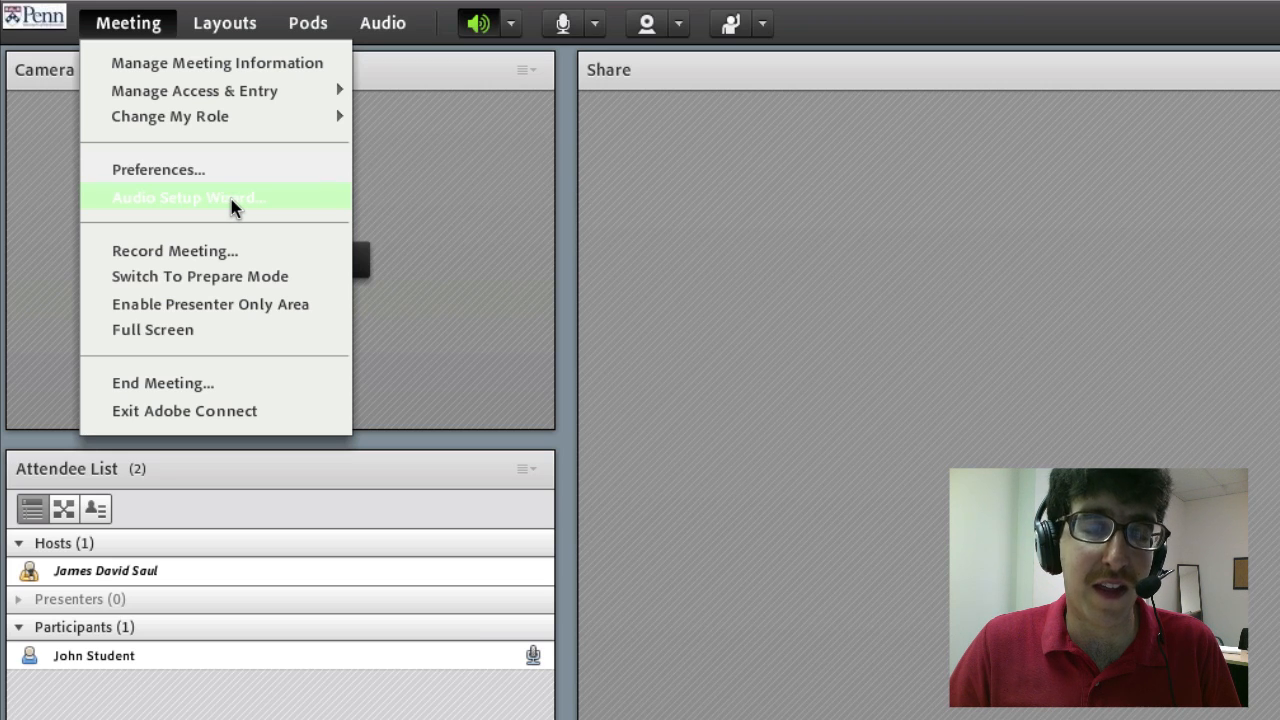
mouse_move(240, 224)
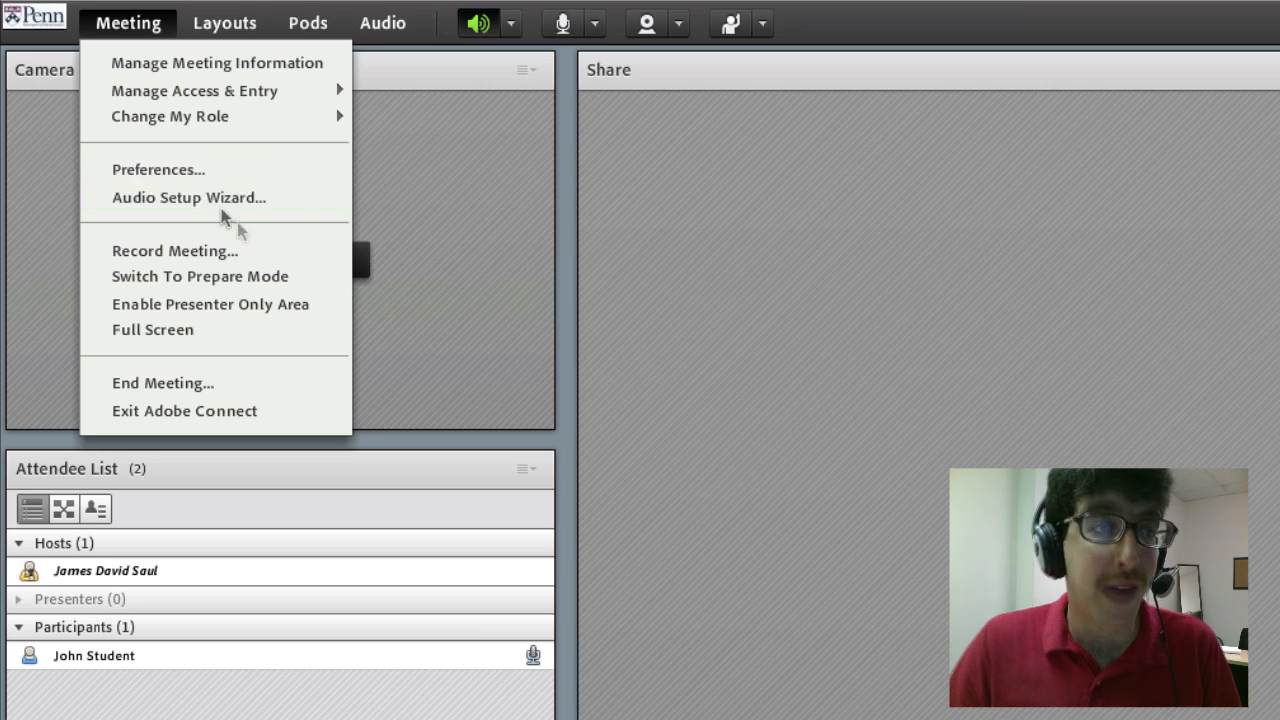
mouse_move(200, 250)
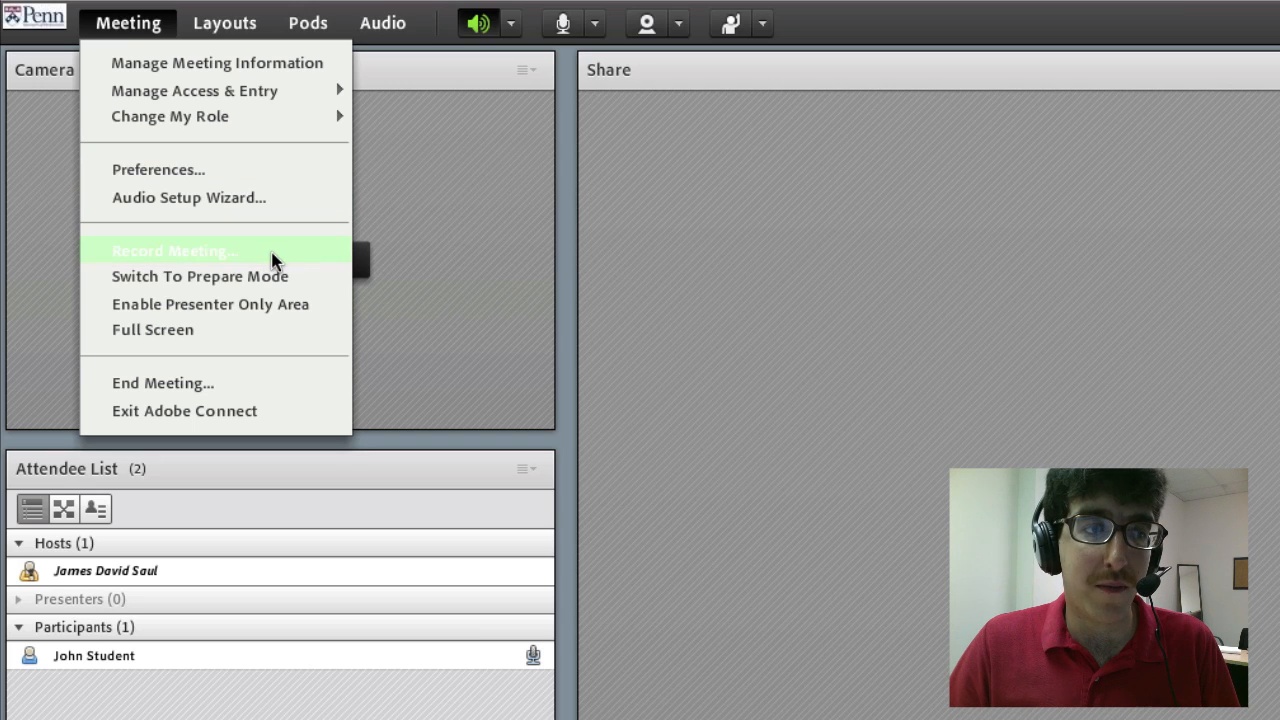